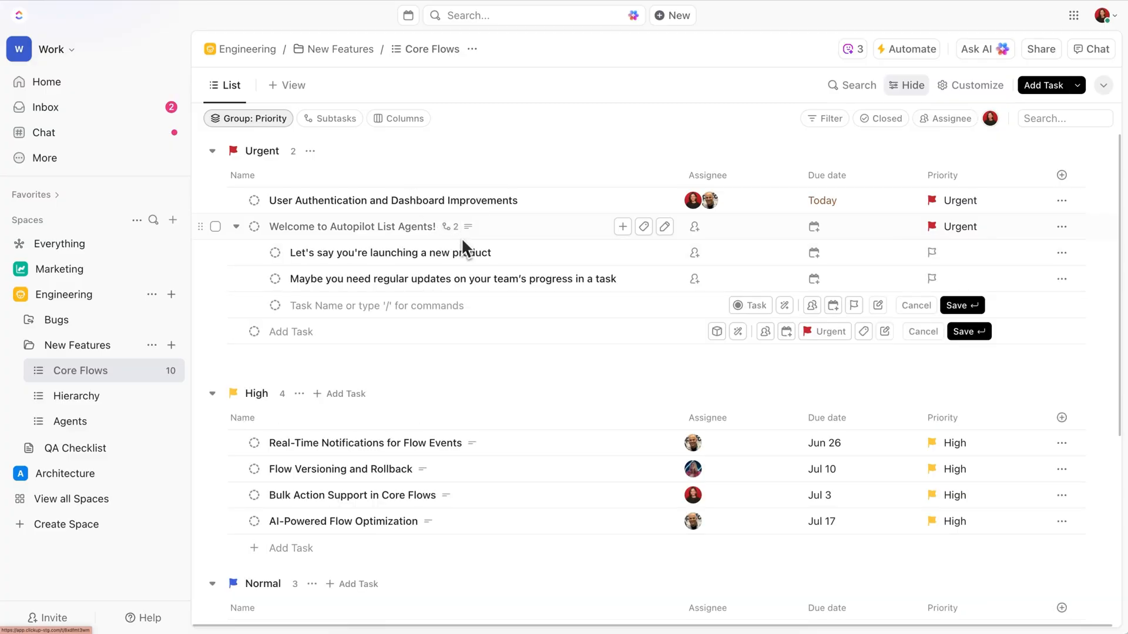
# - Move the team progress updates subtask to a new status from its status menu
pyautogui.click(393, 252)
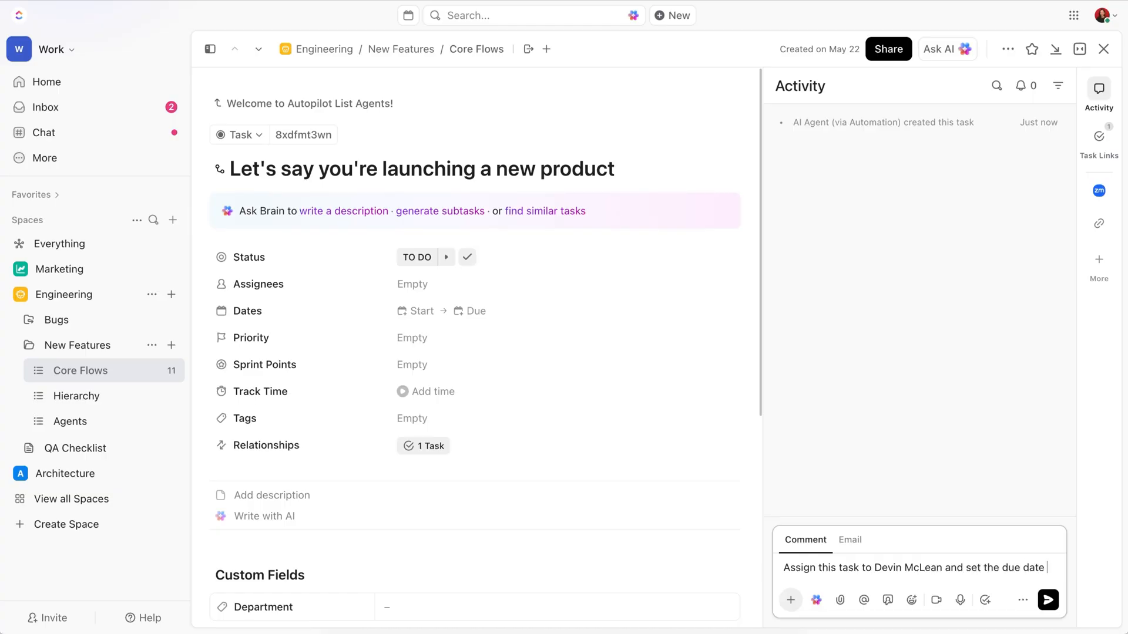
pyautogui.click(1047, 601)
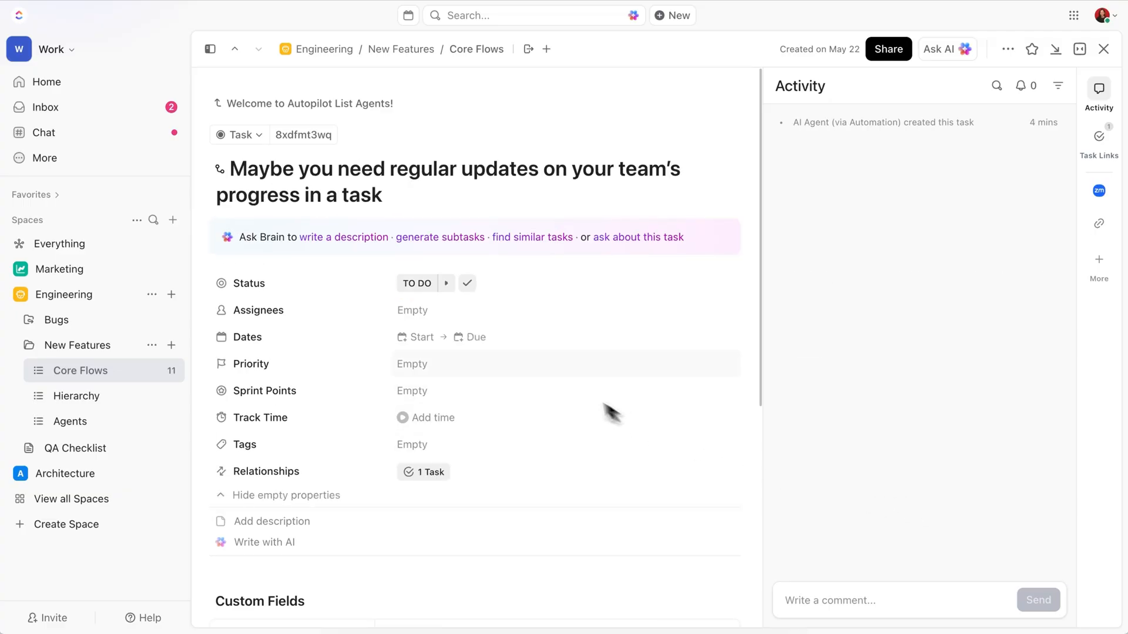
pyautogui.click(416, 283)
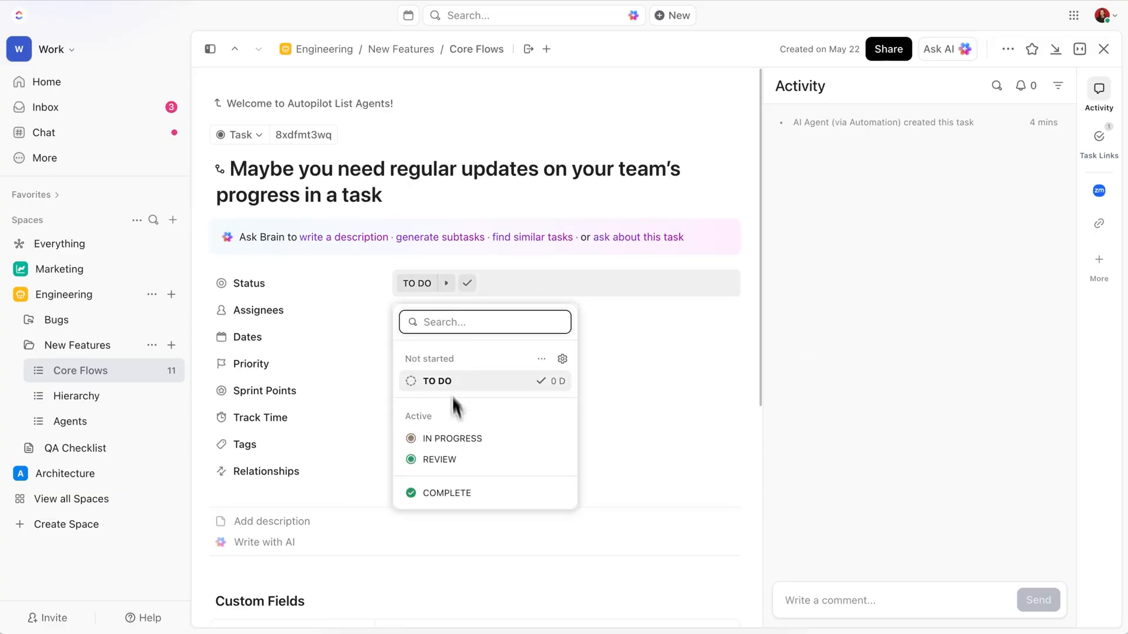
pyautogui.click(453, 438)
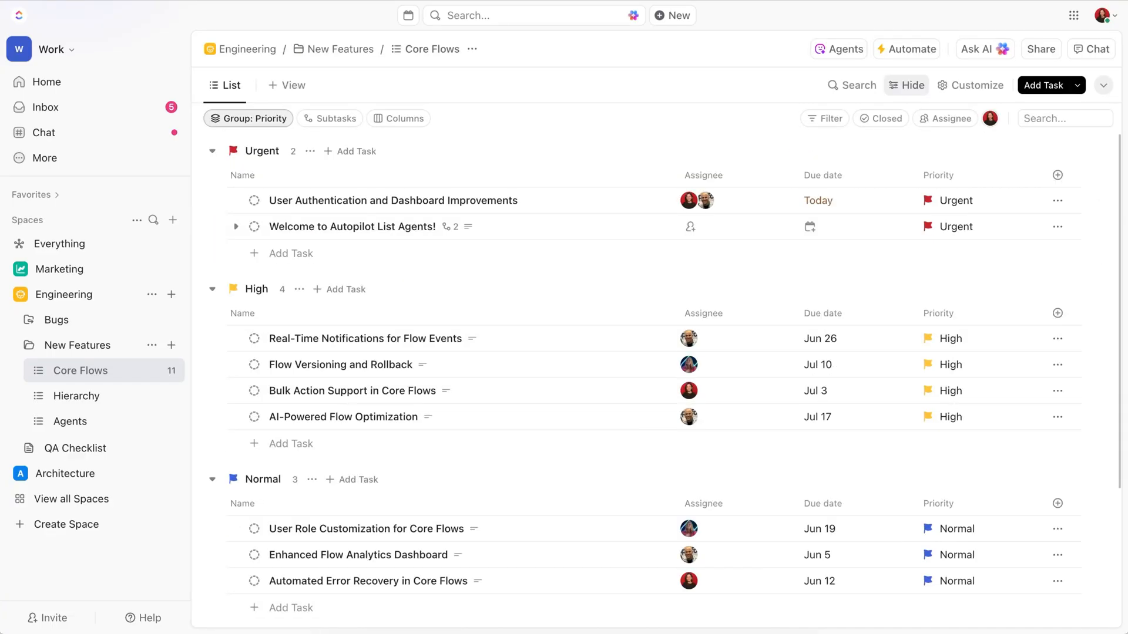
# - Show the Autopilot Agents panel for the Core Flows list from the Agents badge
pyautogui.click(839, 49)
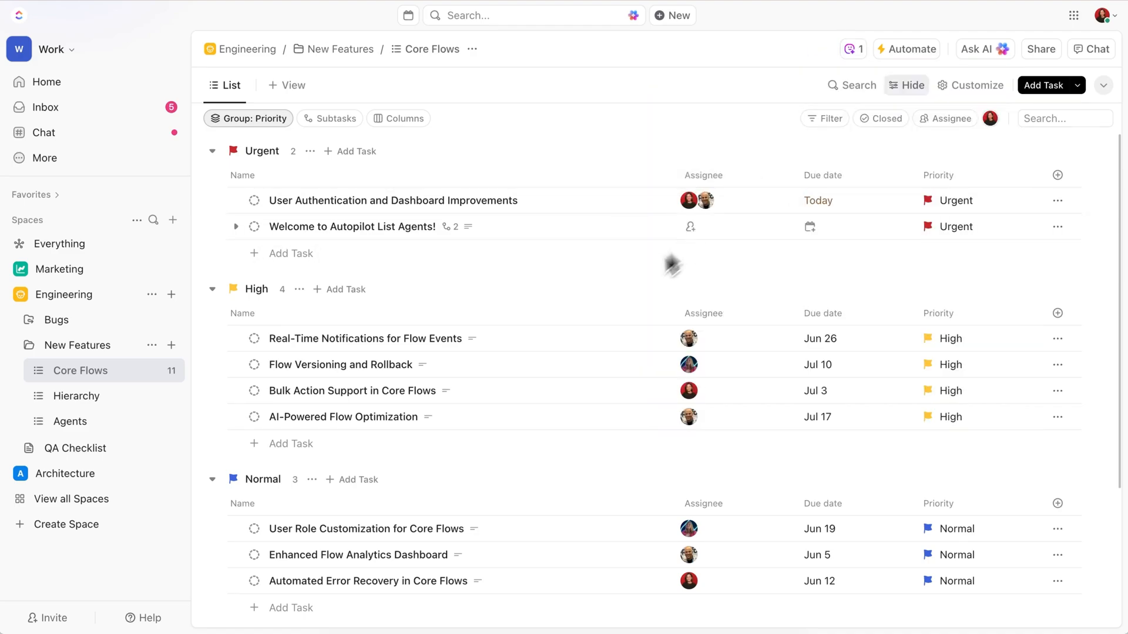
pyautogui.click(365, 338)
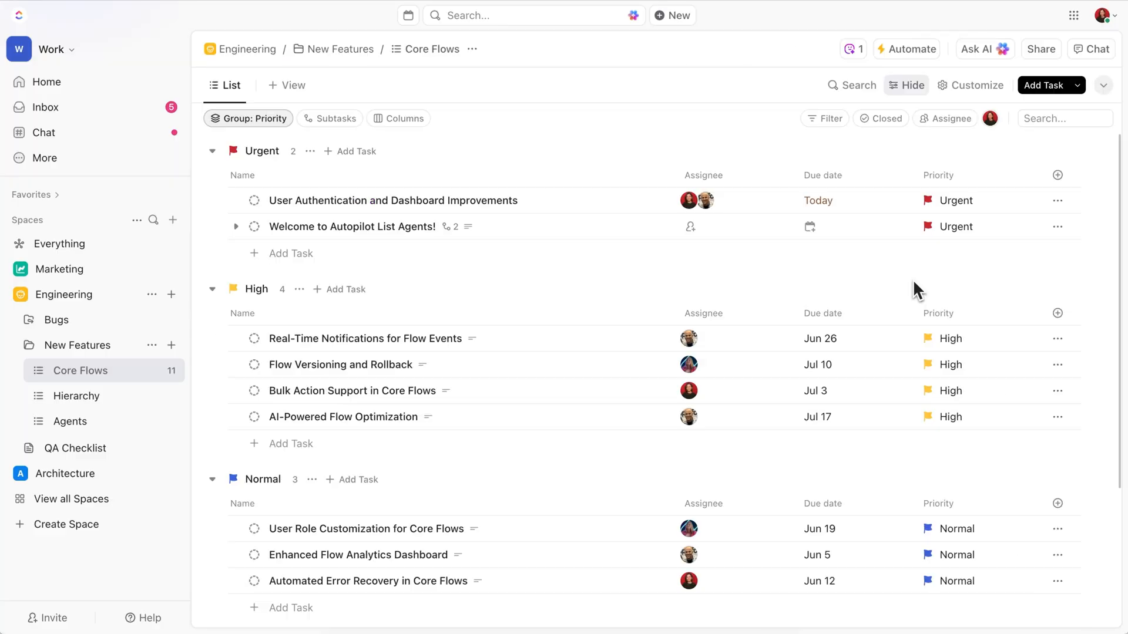
pyautogui.click(853, 50)
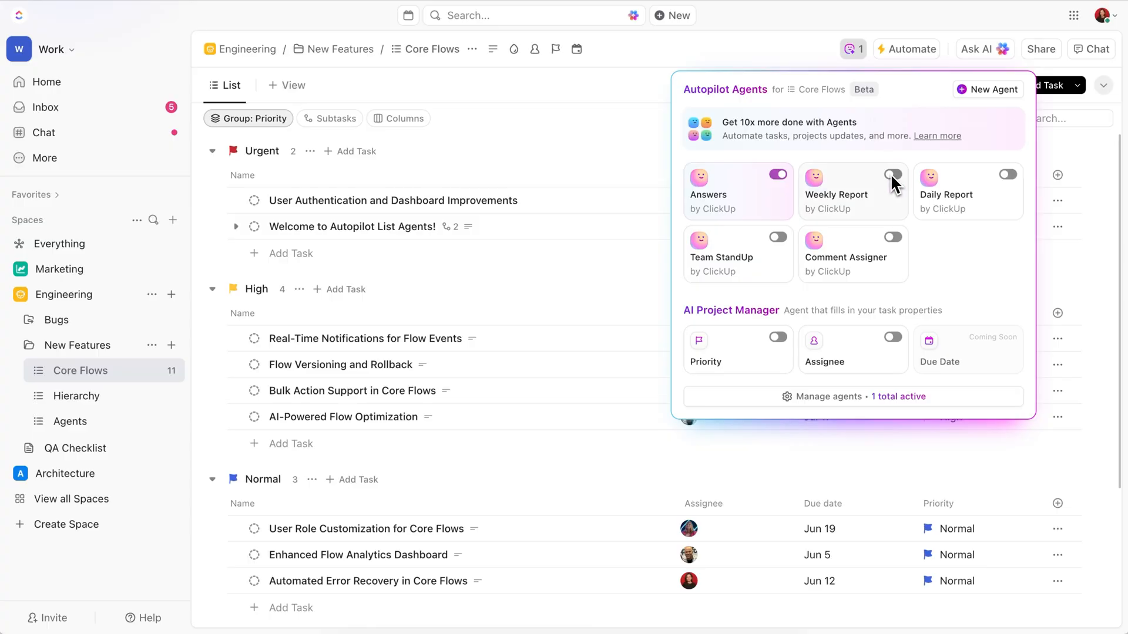
# - Switch on the Weekly Report and Daily Report agents for Core Flows
pyautogui.click(892, 175)
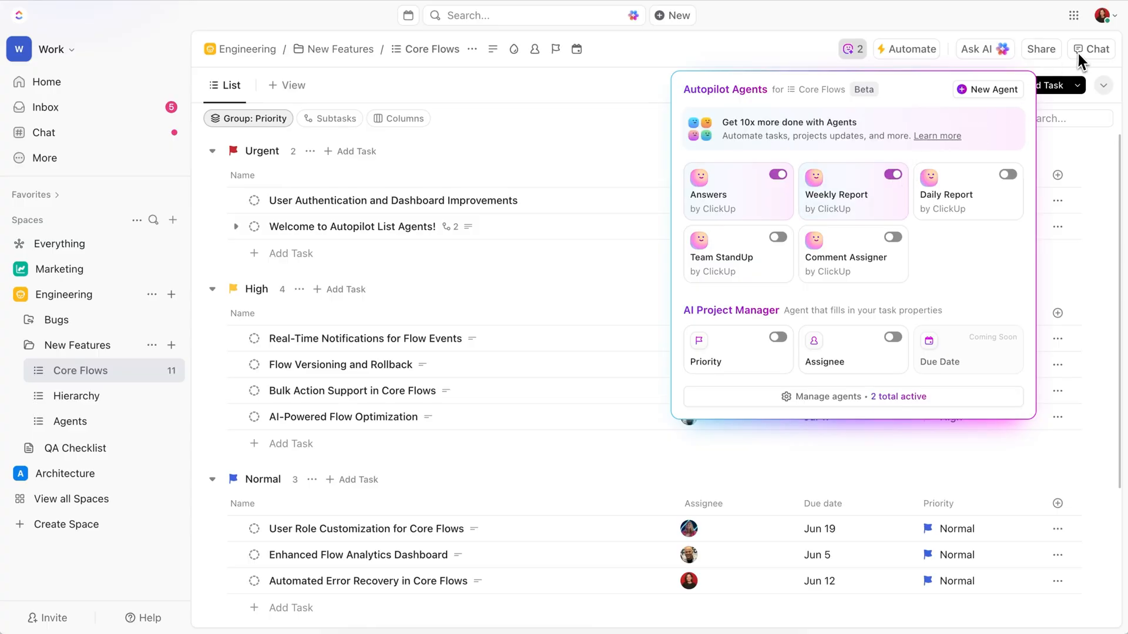
pyautogui.click(1097, 49)
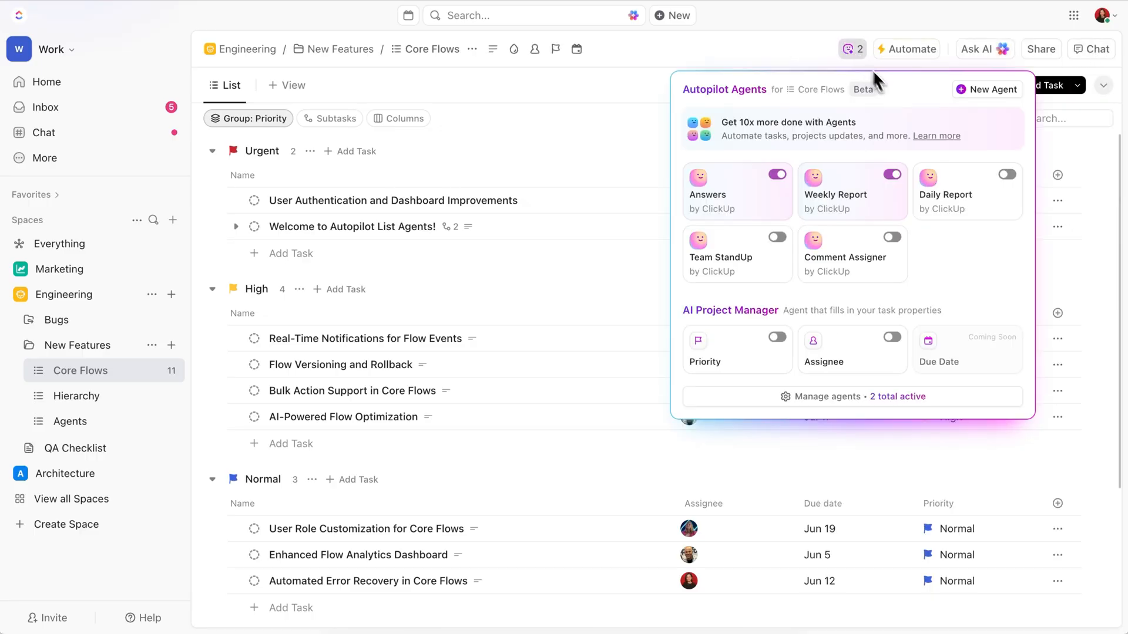
pyautogui.click(1007, 174)
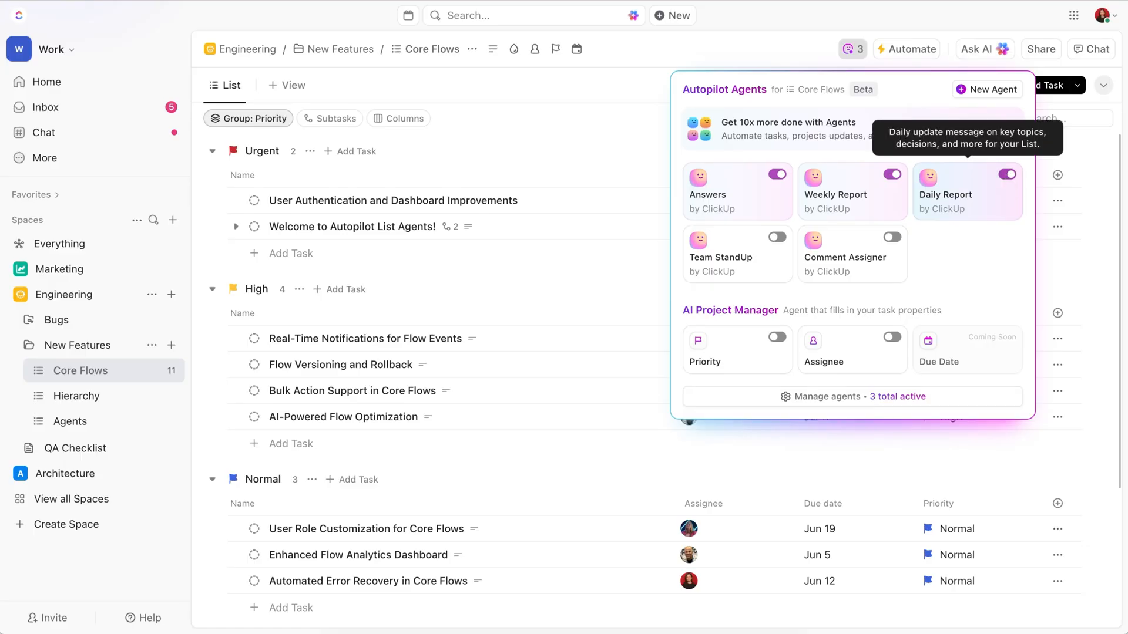
# - Switch on the Team StandUp and Comment Assigner agents, bringing Core Flows to five active agents
pyautogui.click(777, 237)
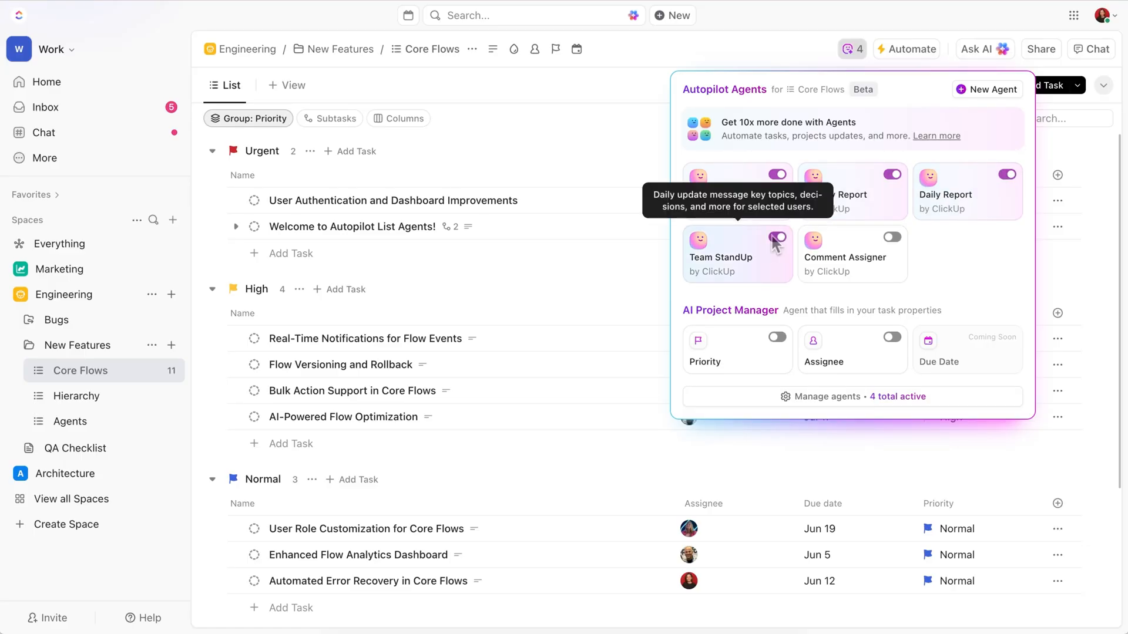
pyautogui.click(777, 238)
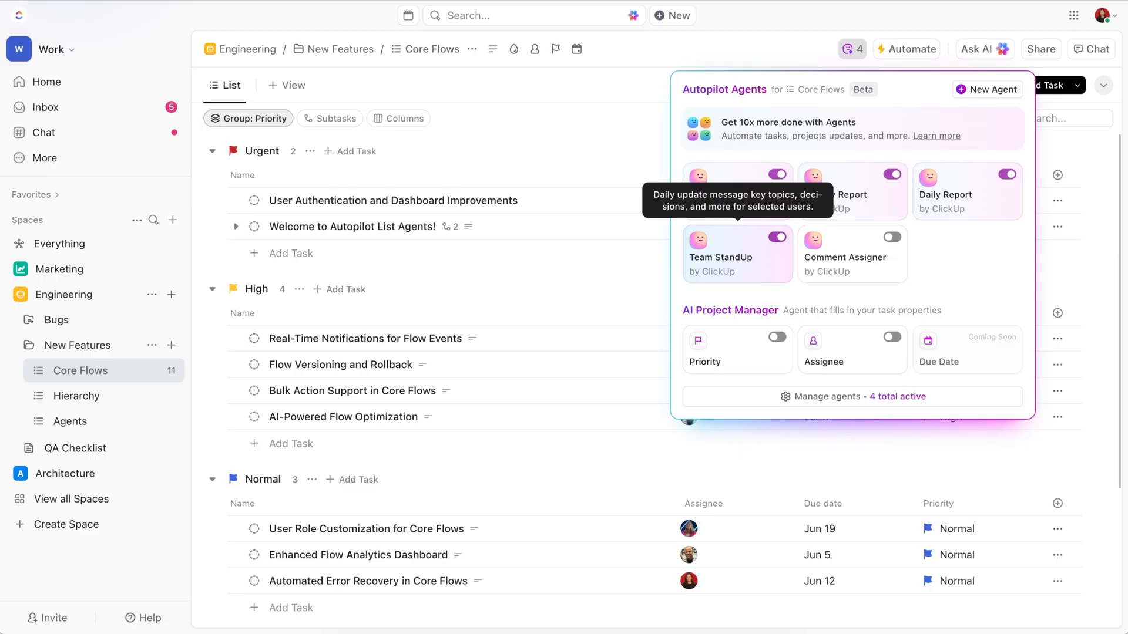
pyautogui.click(892, 237)
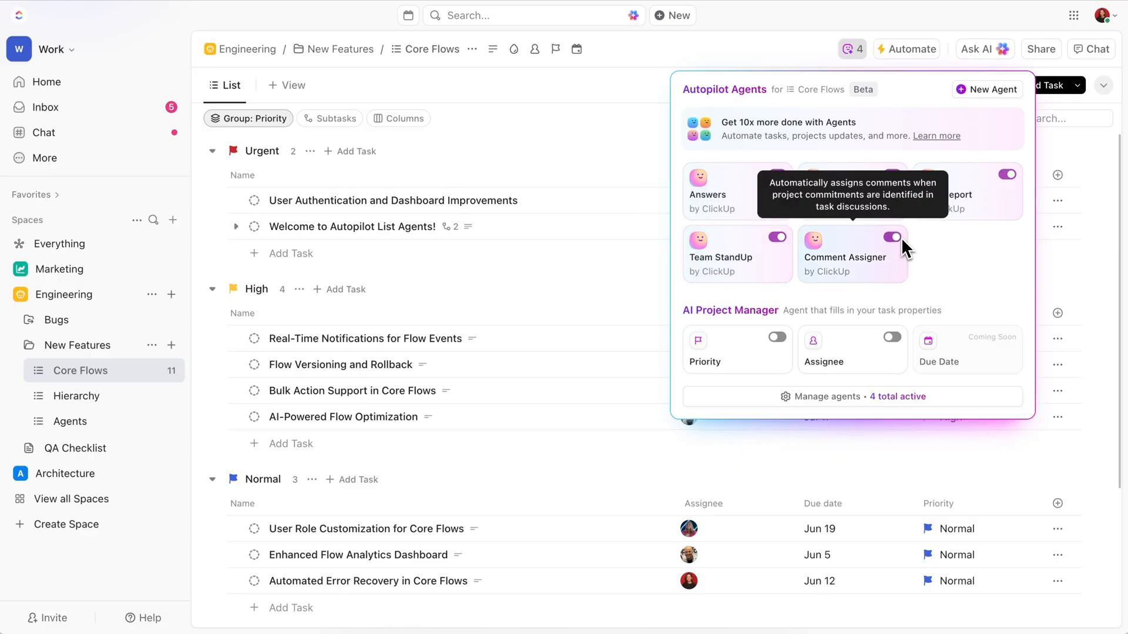
pyautogui.click(891, 238)
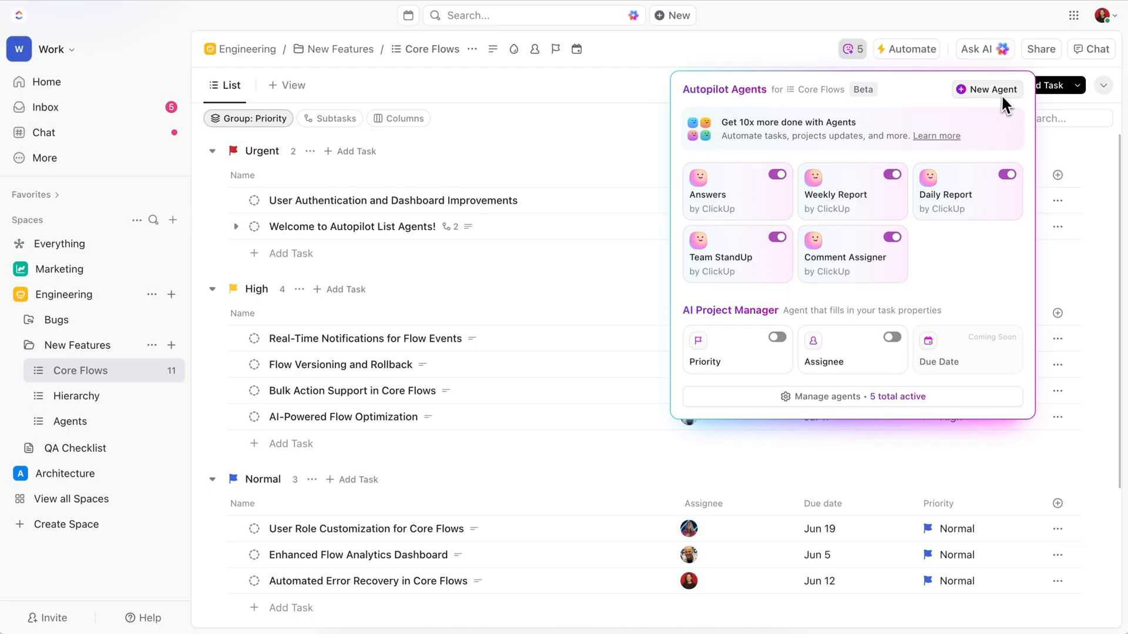
# - Start a custom agent triggered when a task's status changes from any status to REVIEW
pyautogui.click(987, 89)
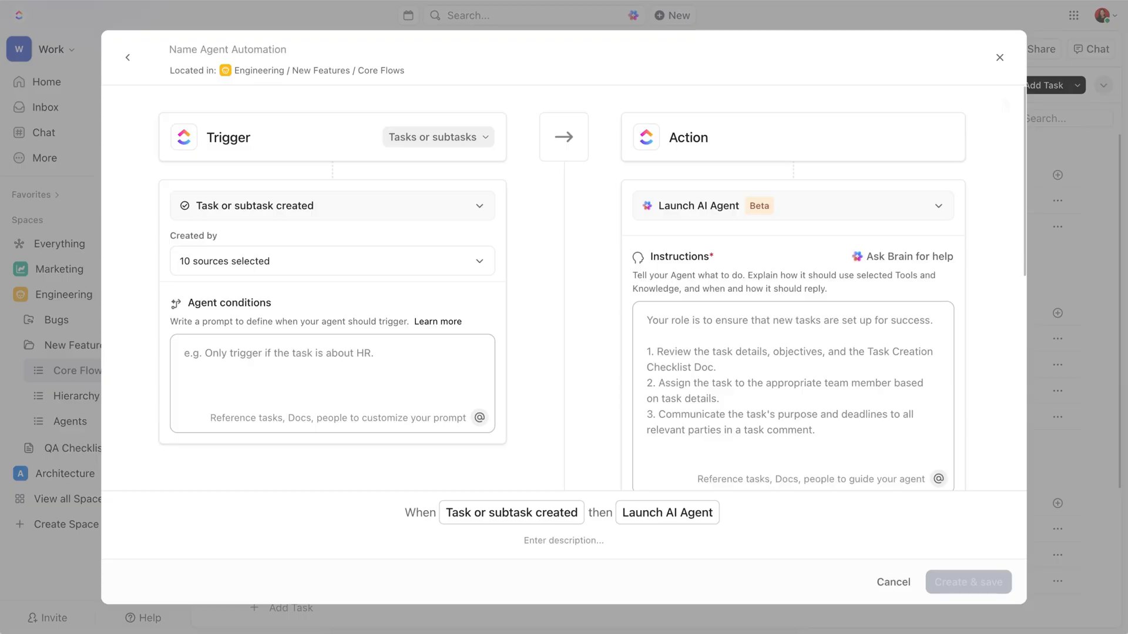
pyautogui.moveTo(529, 207)
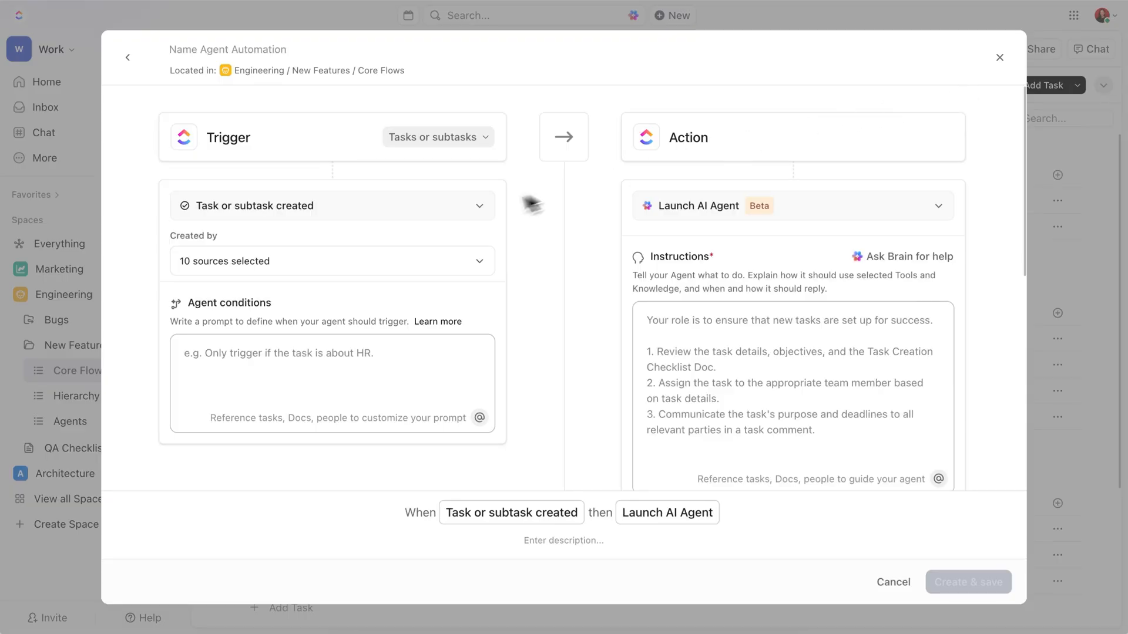
pyautogui.click(331, 206)
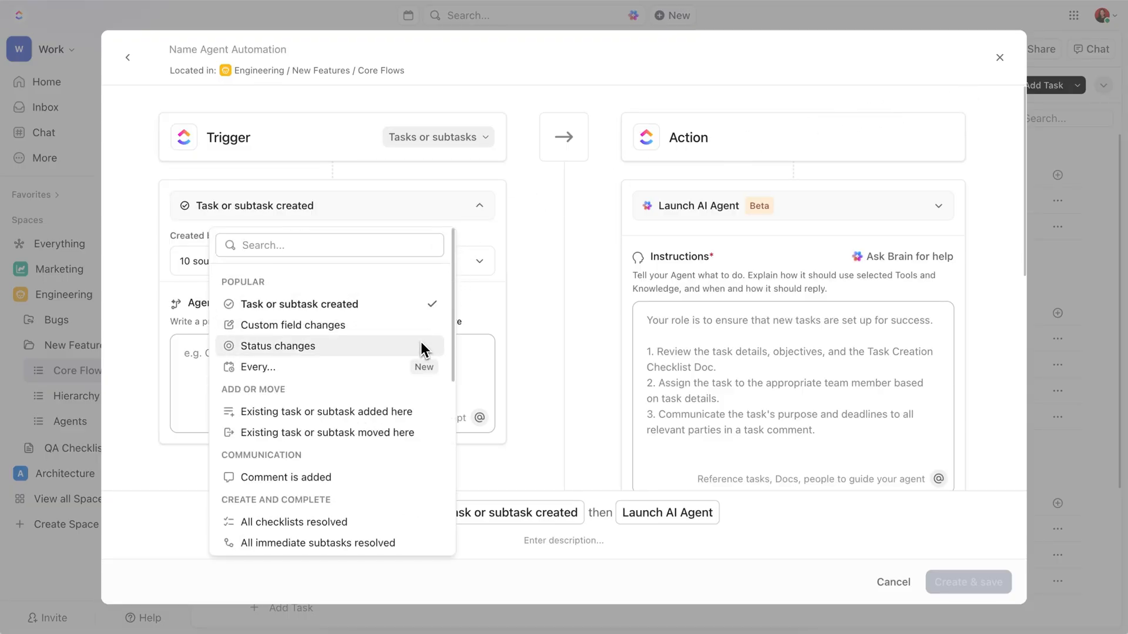
pyautogui.click(275, 346)
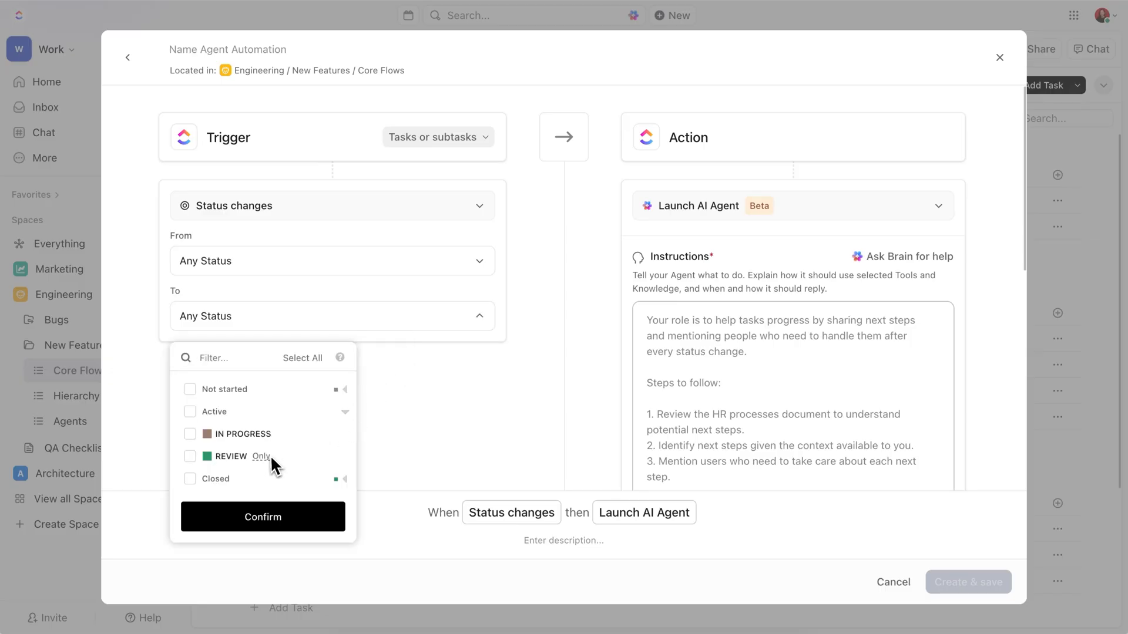
pyautogui.click(261, 456)
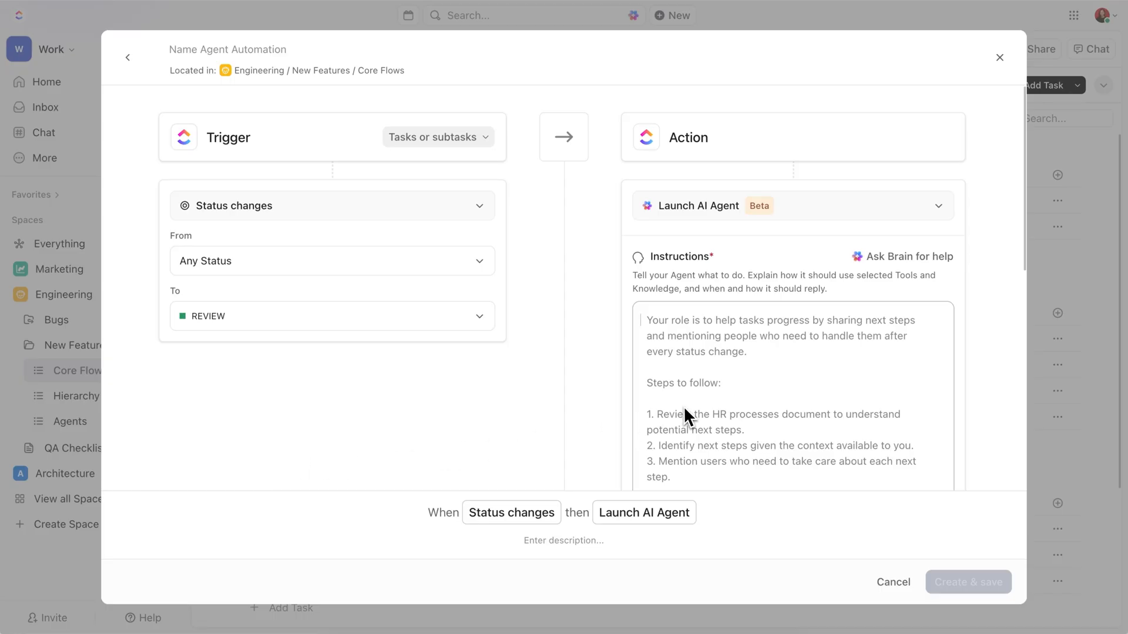
pyautogui.scroll(-3)
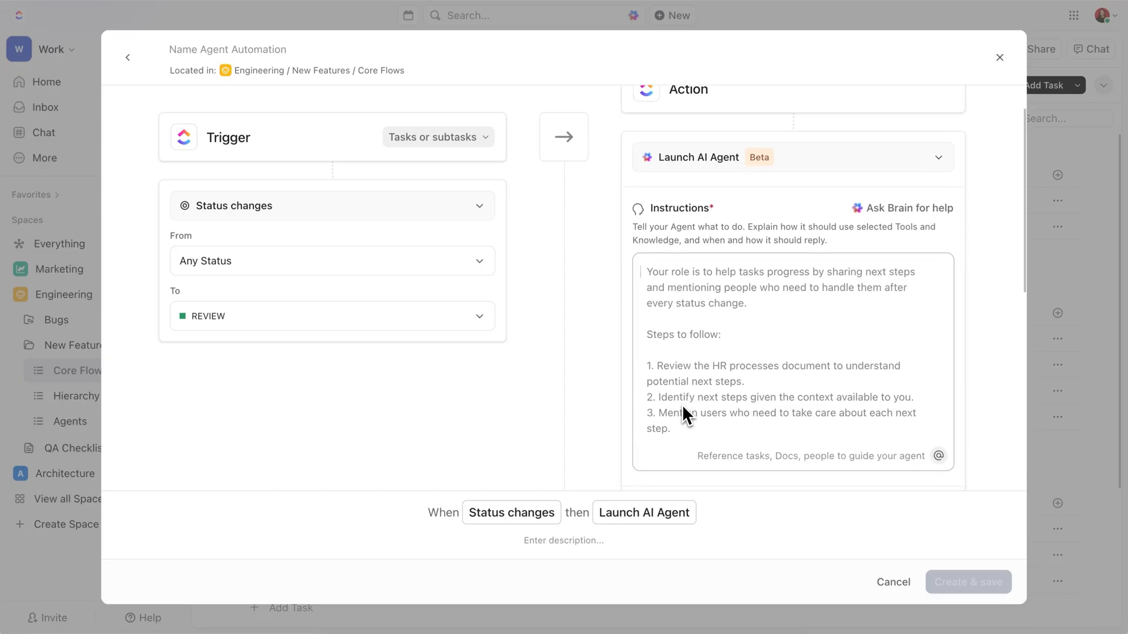
pyautogui.write("Analyze the task content against the QA Checklist. Then, post a comment tagging @Cass Chan with what's been covered and what's missing, based on the checklist. Use ✅ and ❌ for visual clarity.")
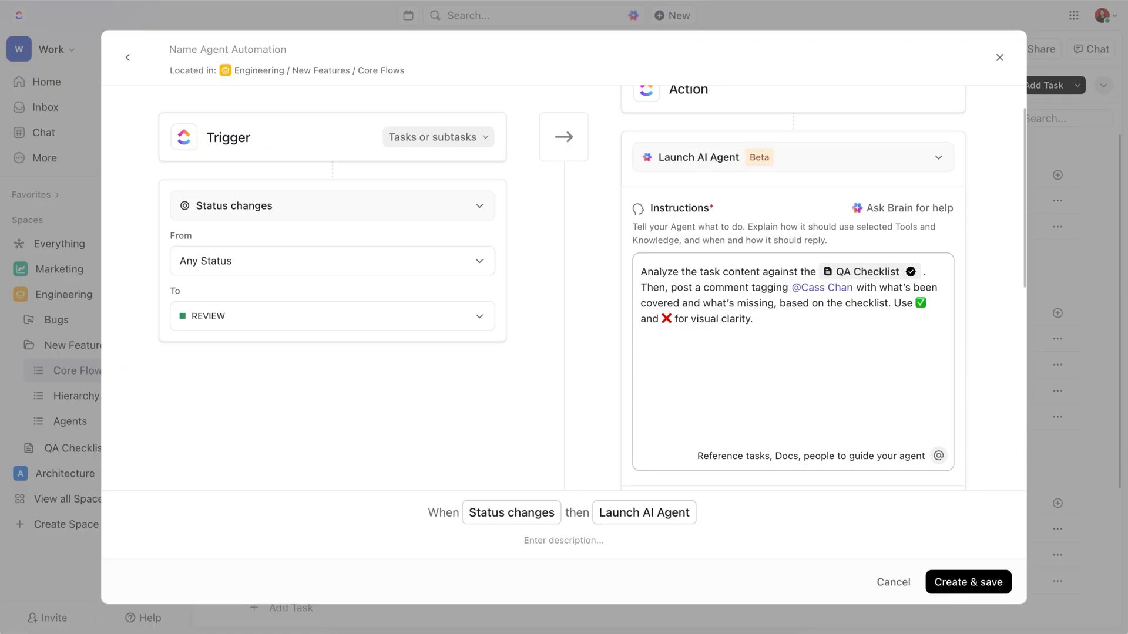
pyautogui.scroll(-3)
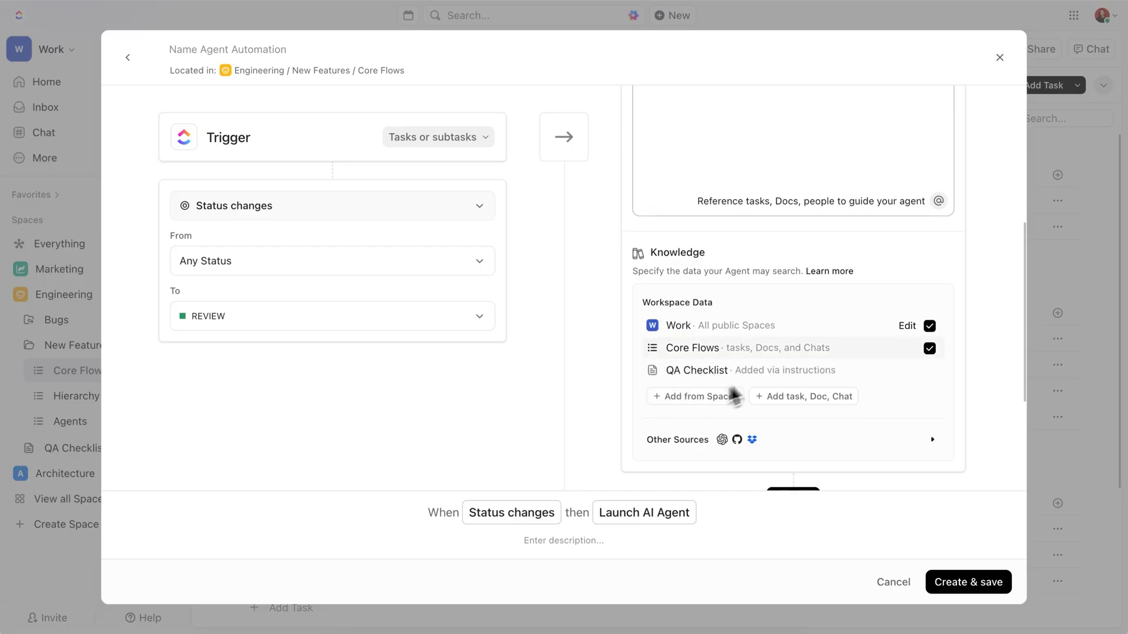
# - Replace whole-workspace knowledge with the Engineering space and reveal the other knowledge sources
pyautogui.click(928, 325)
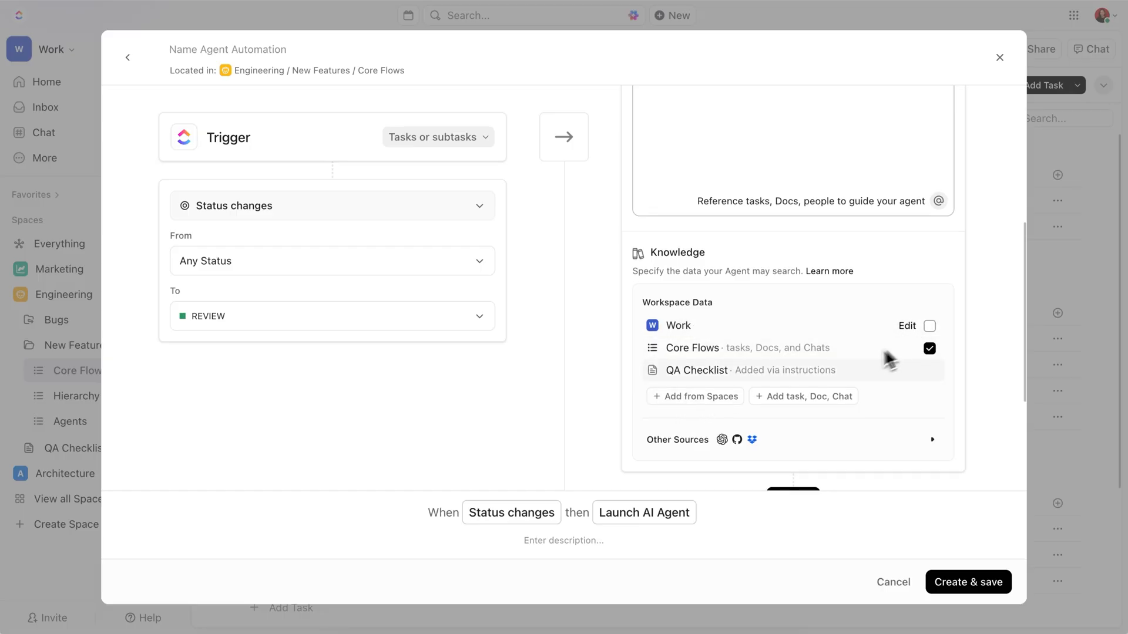
pyautogui.click(694, 396)
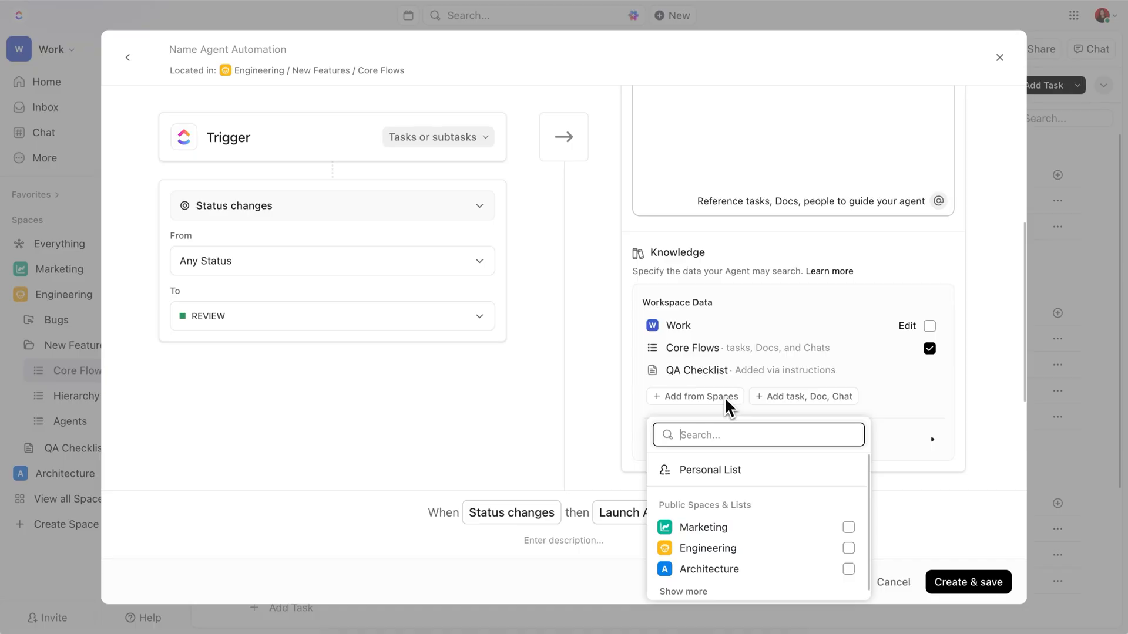
pyautogui.click(848, 549)
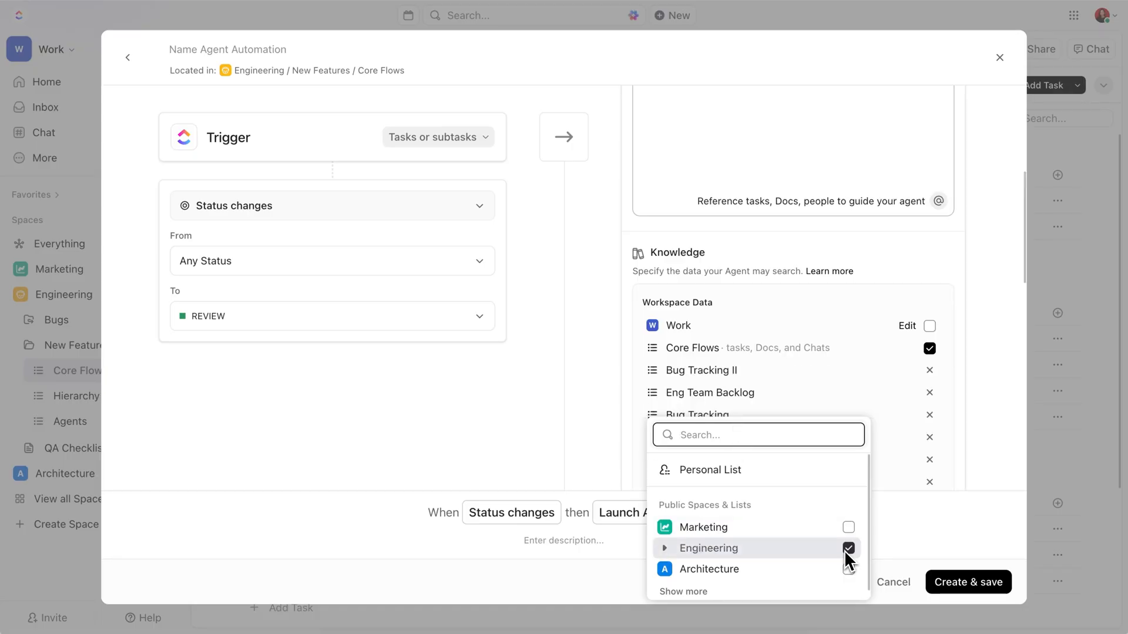
pyautogui.click(849, 549)
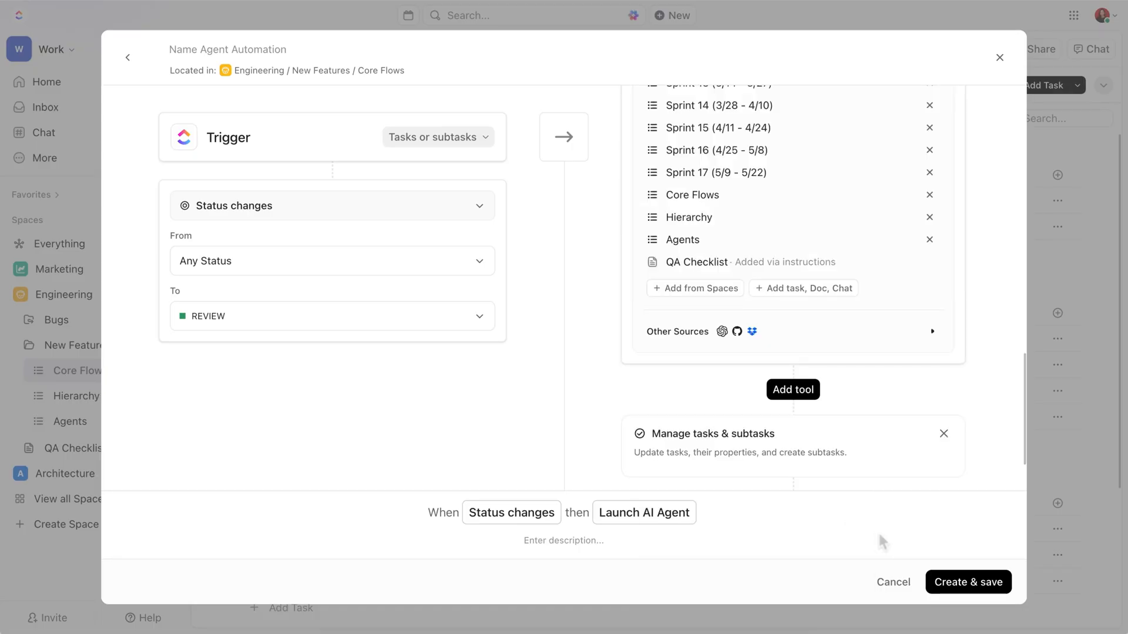
pyautogui.click(809, 289)
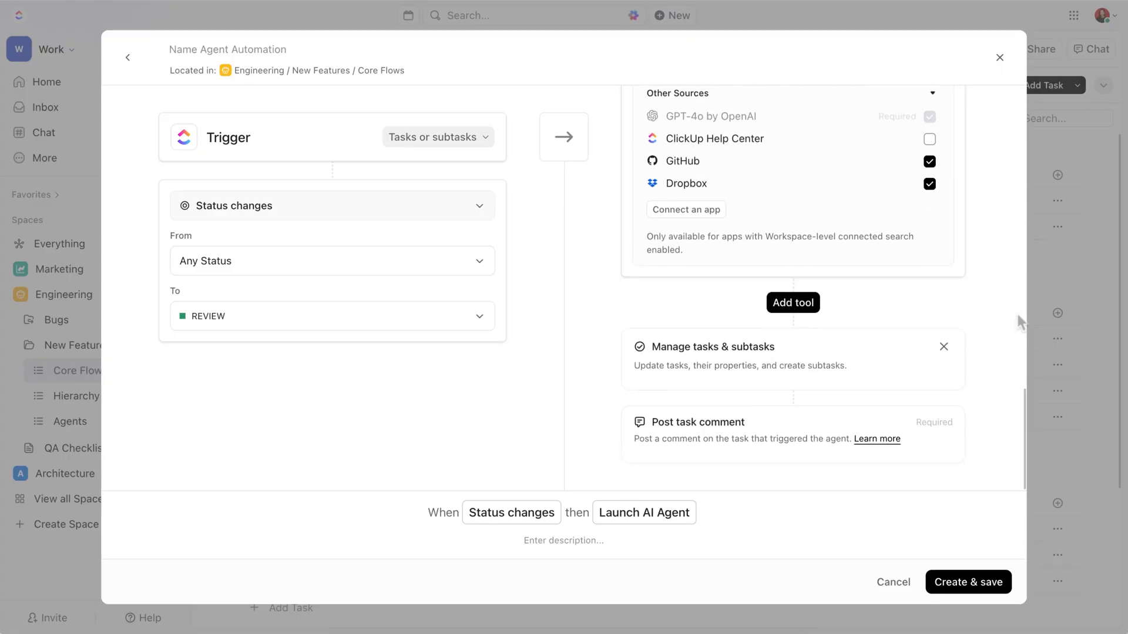
pyautogui.moveTo(860, 322)
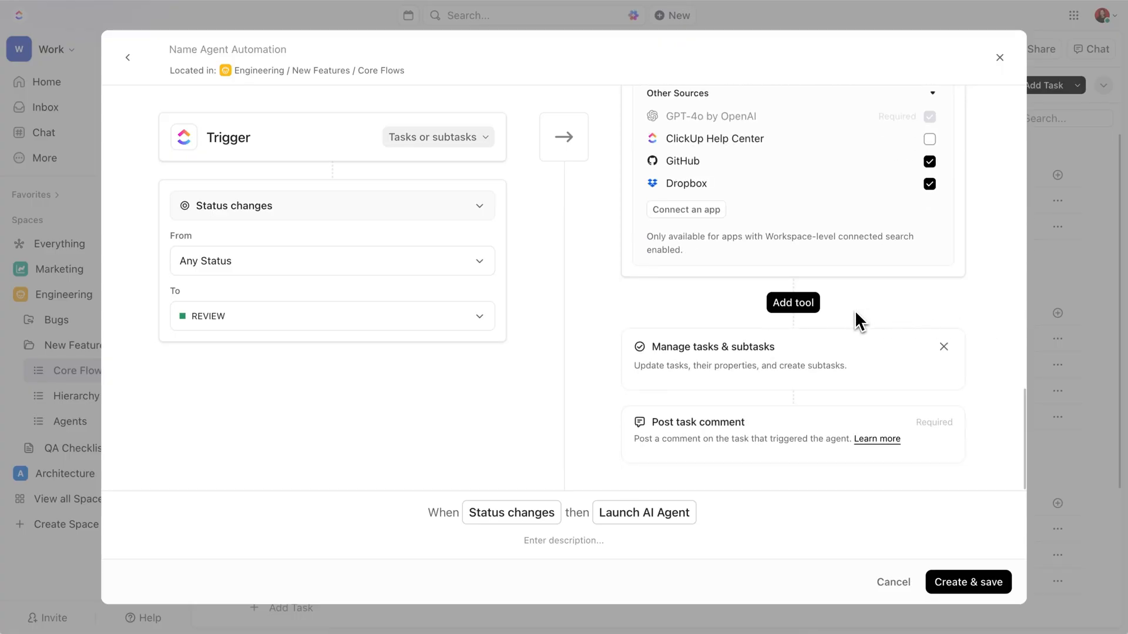
# - Review the Manage tasks and Post comment tools, then Create & save the agent automation
pyautogui.click(793, 302)
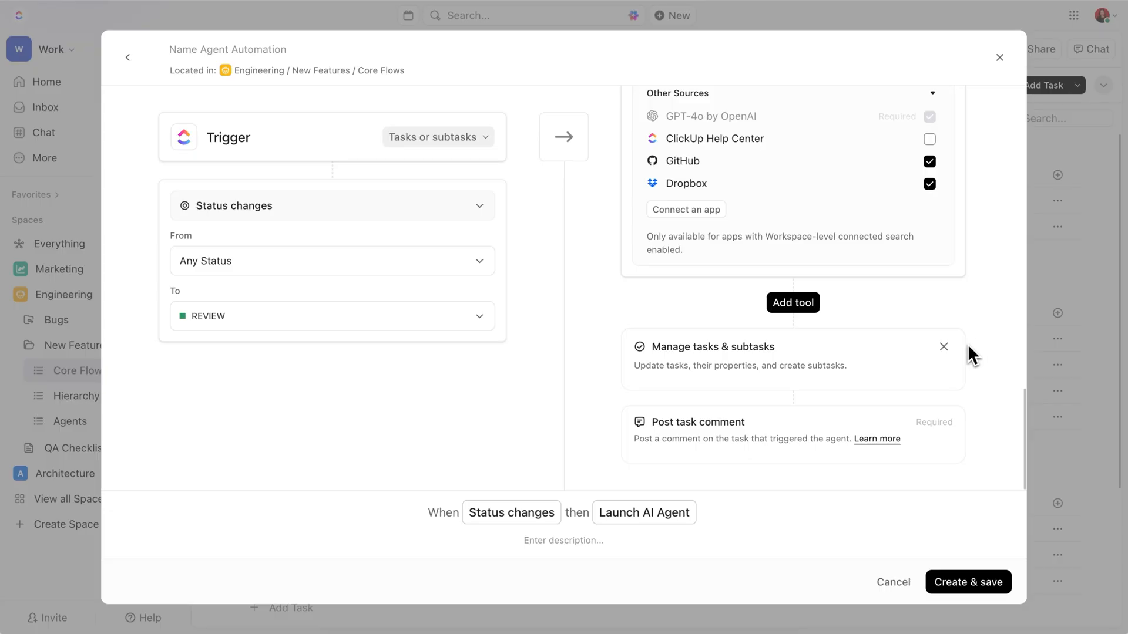
pyautogui.moveTo(963, 431)
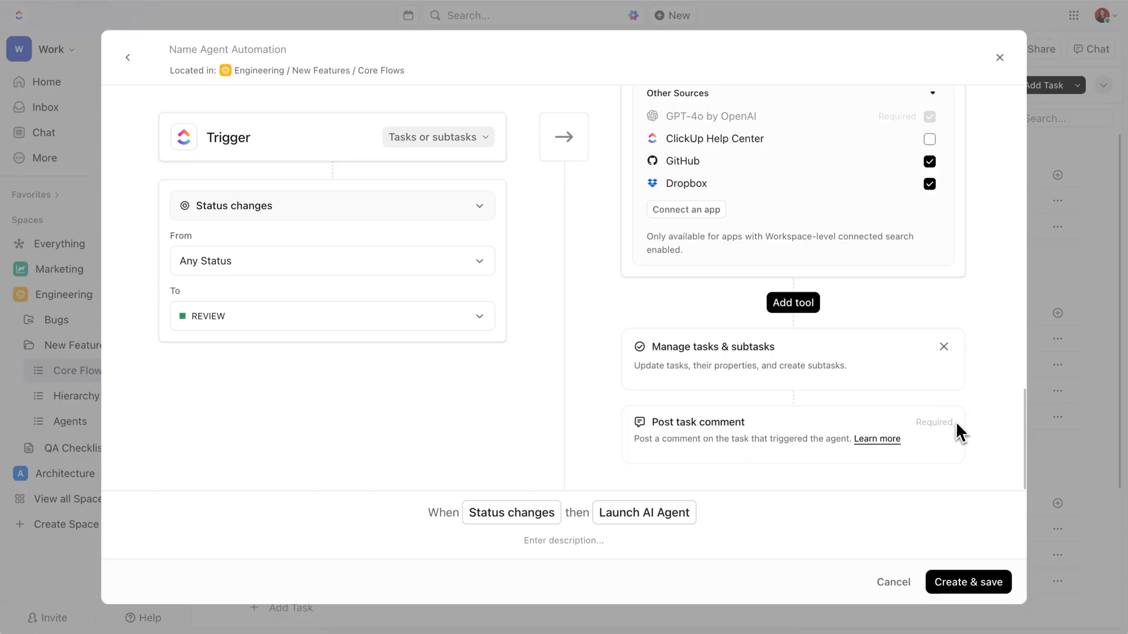
pyautogui.moveTo(936, 421)
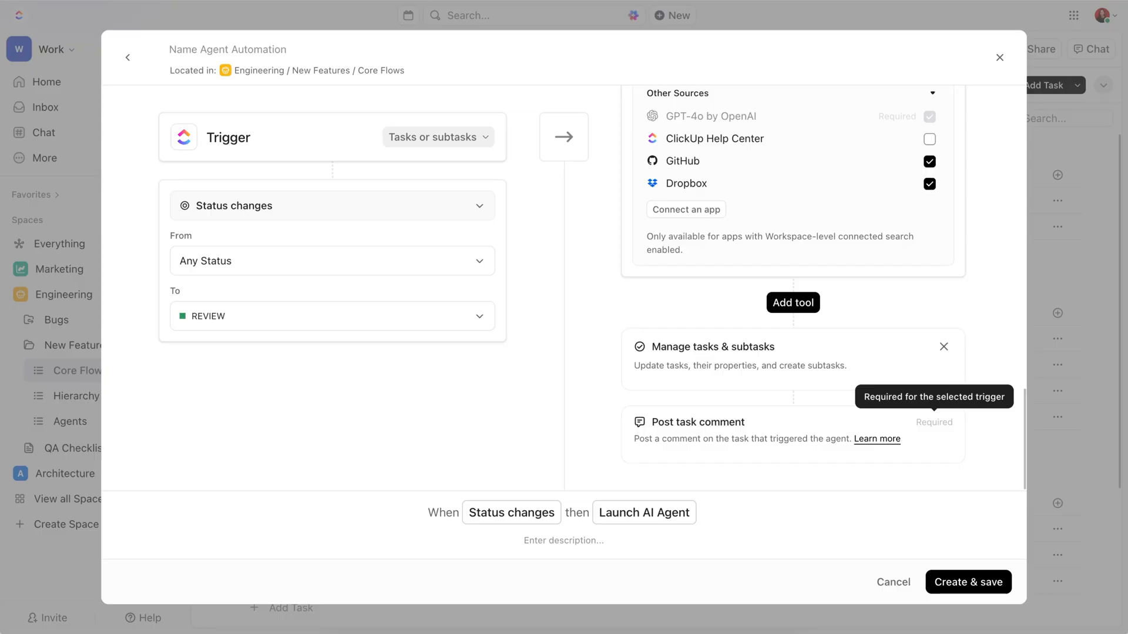
pyautogui.moveTo(954, 432)
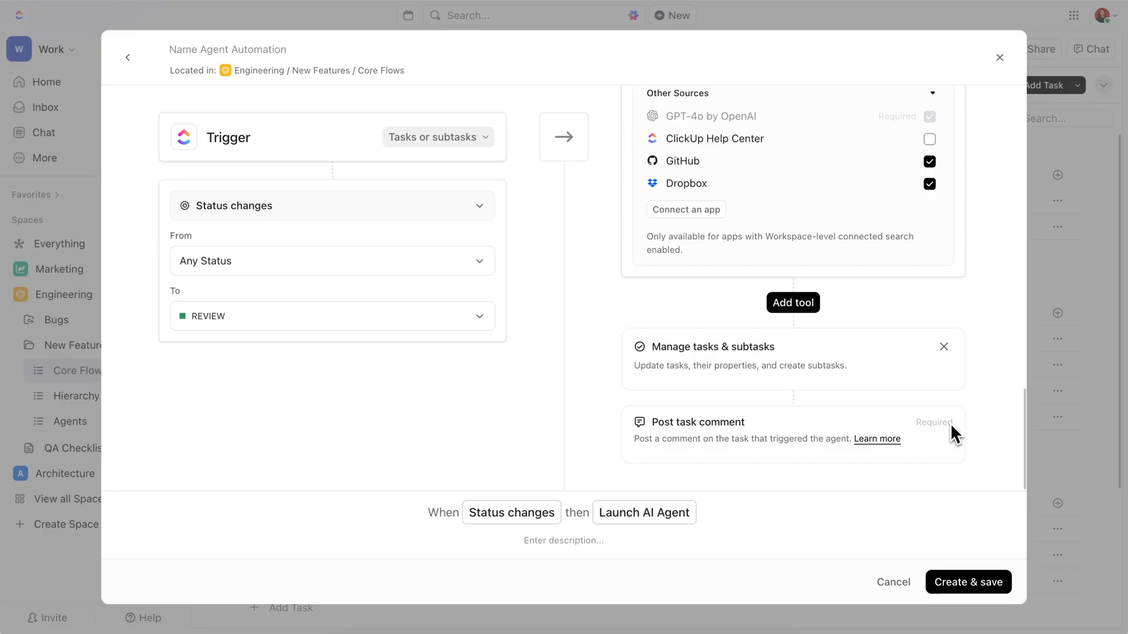
pyautogui.click(967, 582)
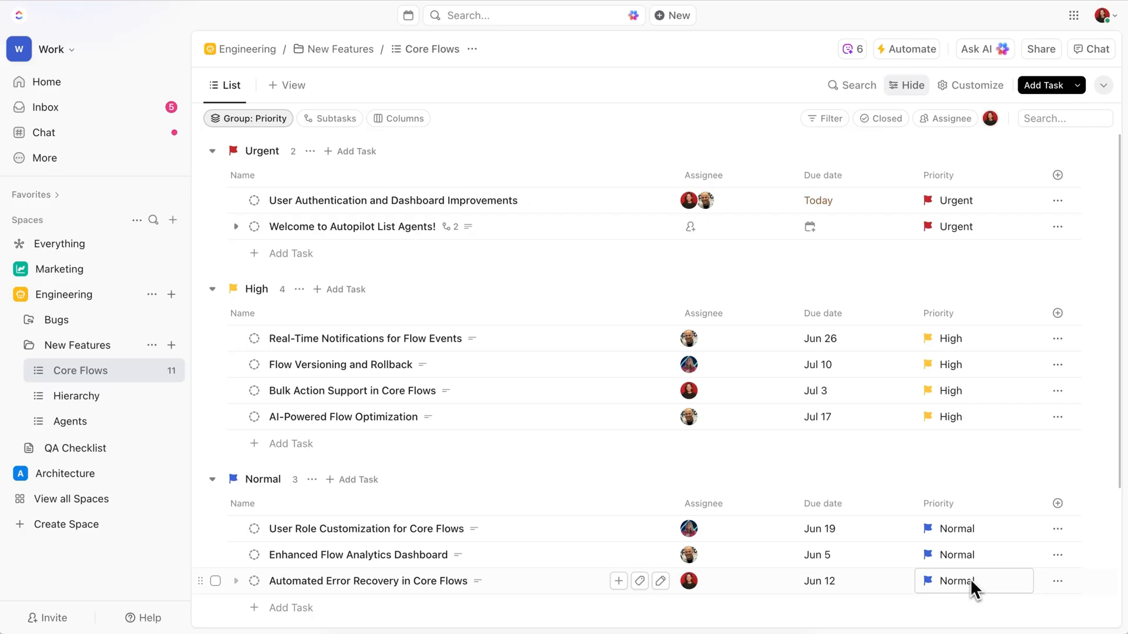
# - View the User Authentication and Dashboard Improvements task with the agent's QA checklist comment
pyautogui.click(392, 199)
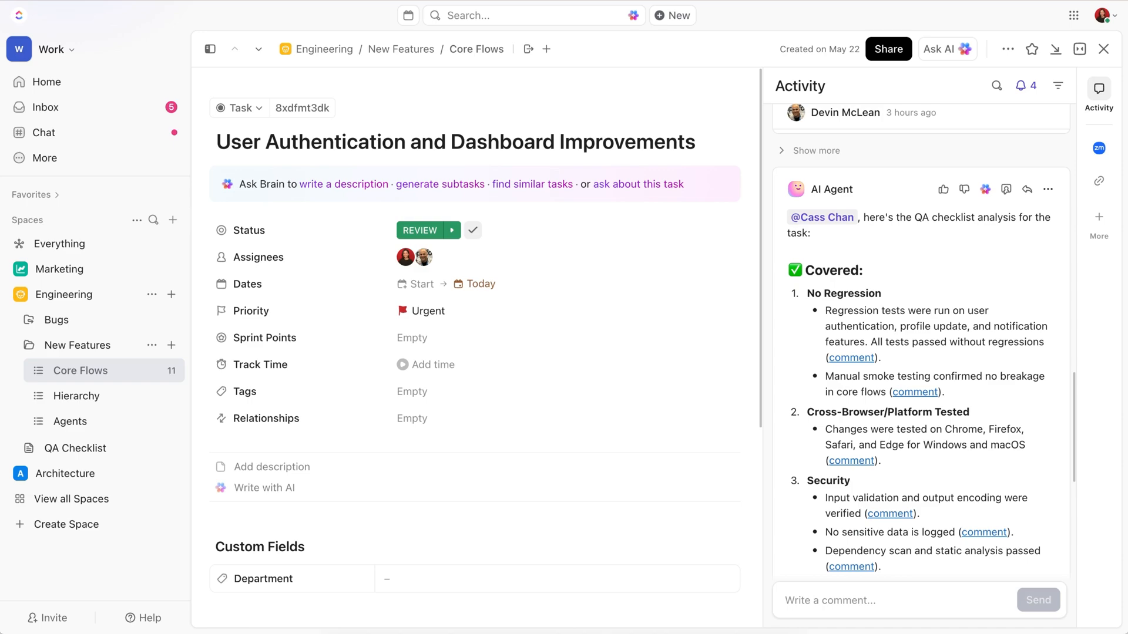
pyautogui.scroll(-3)
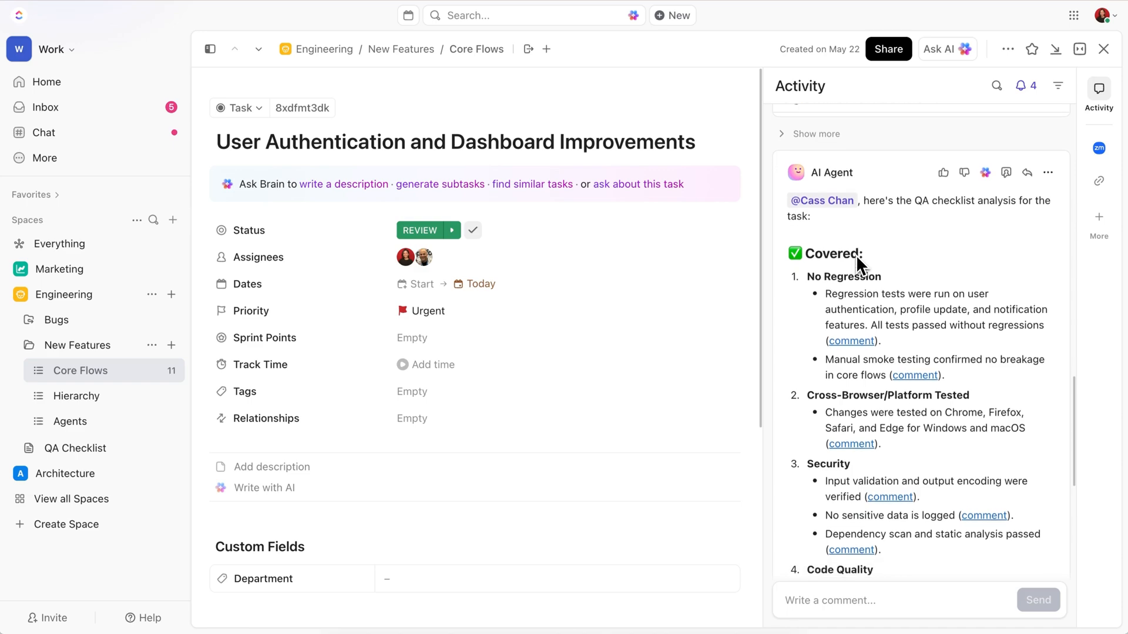
pyautogui.scroll(-3)
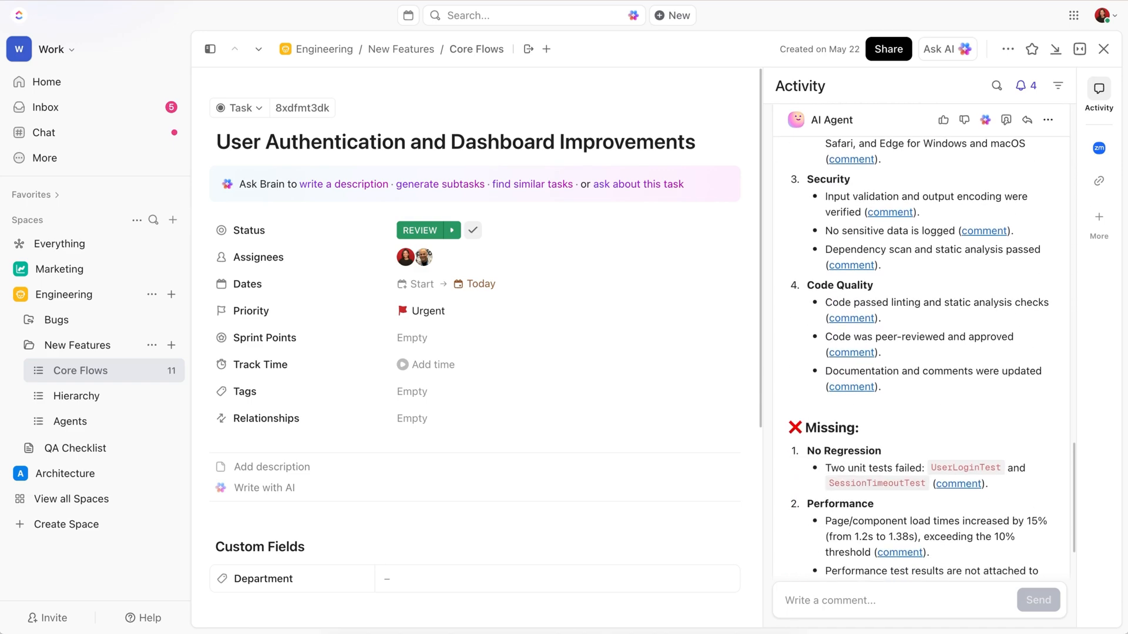
pyautogui.scroll(-3)
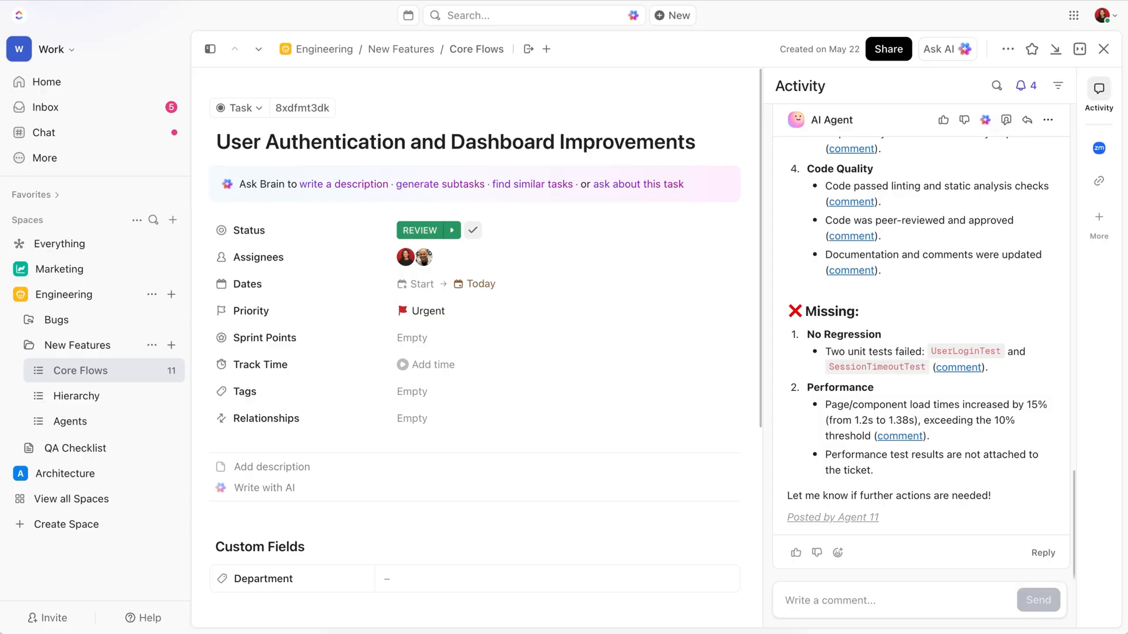